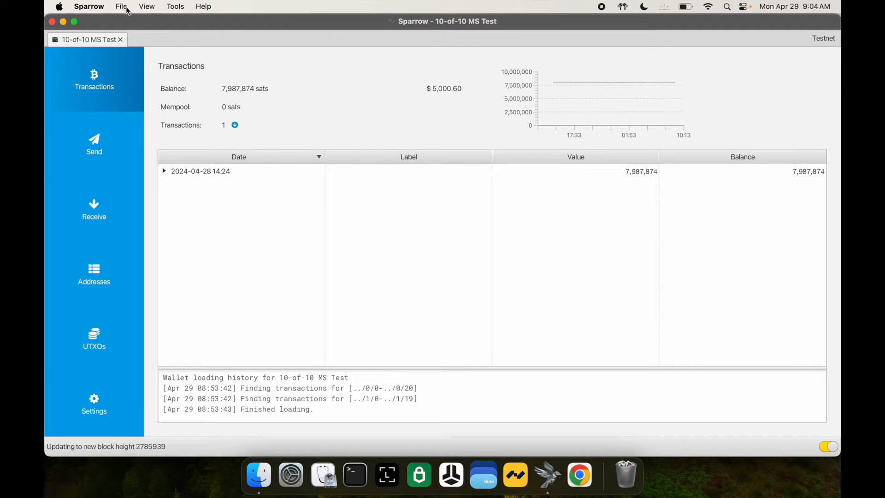
# - Reach the Output Descriptor entry in the File > Export Wallet list for 10-of-10 MS Test
pyautogui.click(120, 7)
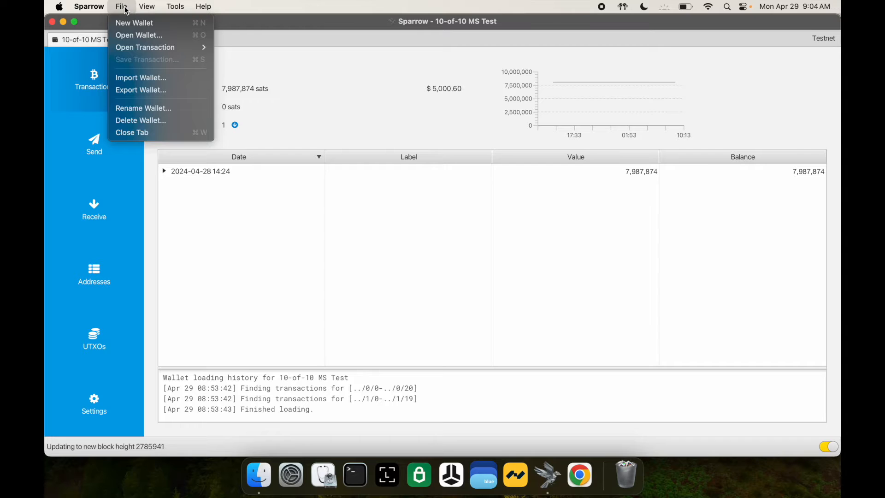
pyautogui.moveTo(140, 89)
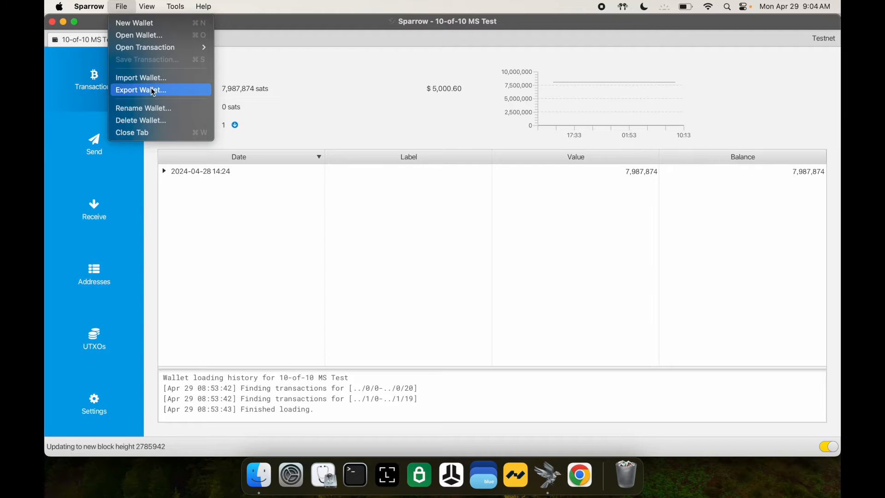
pyautogui.click(140, 89)
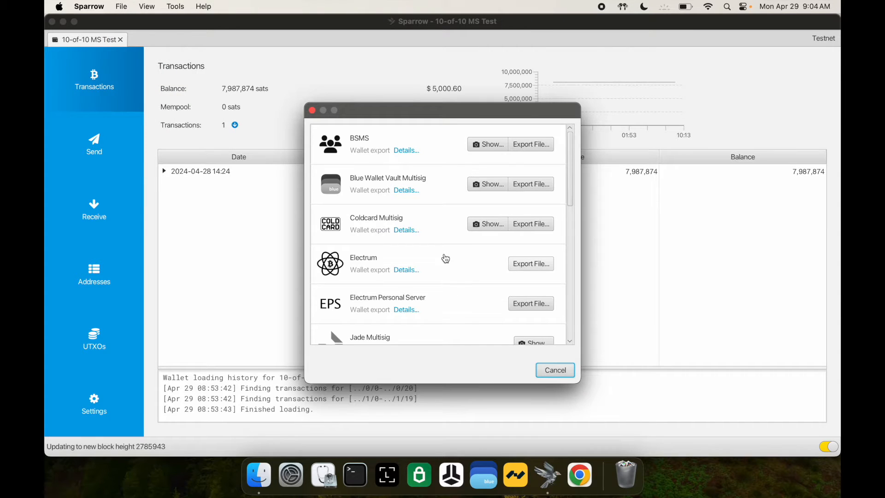
pyautogui.scroll(-3)
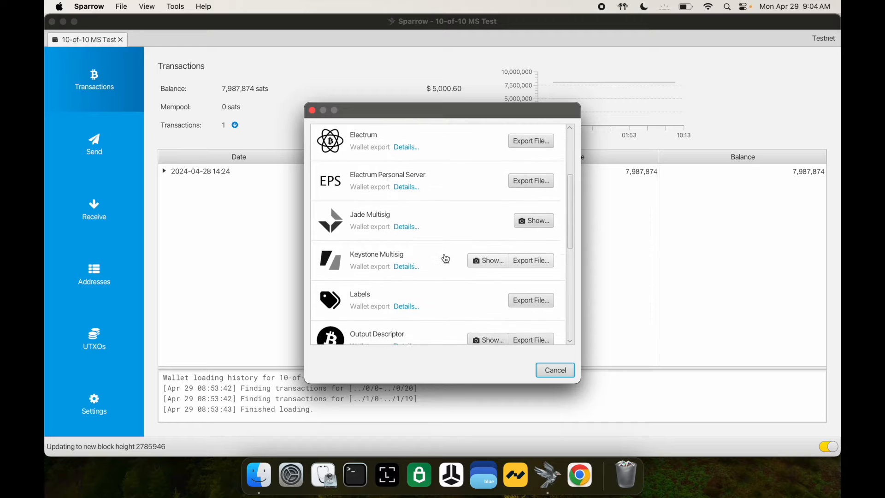
pyautogui.scroll(-3)
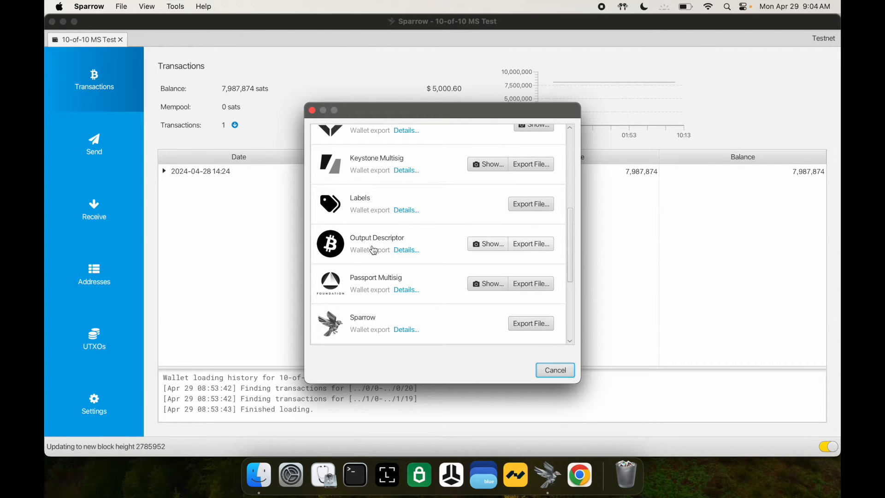
pyautogui.moveTo(533, 247)
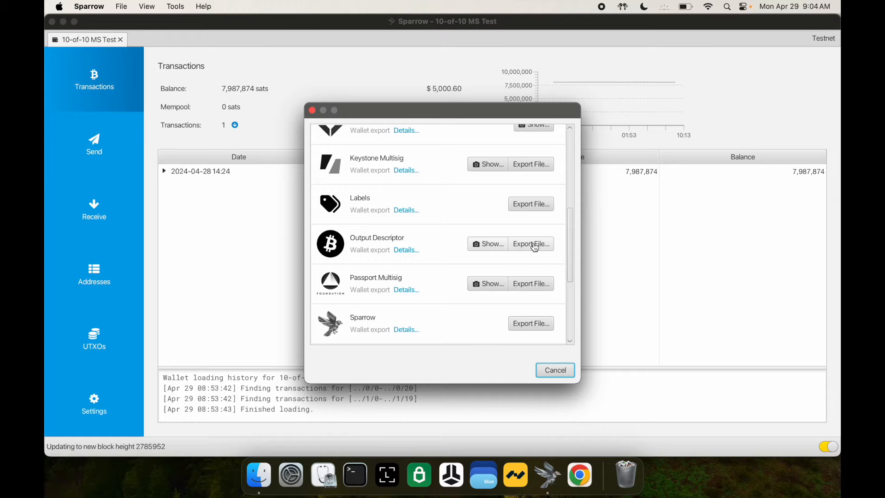
pyautogui.moveTo(489, 247)
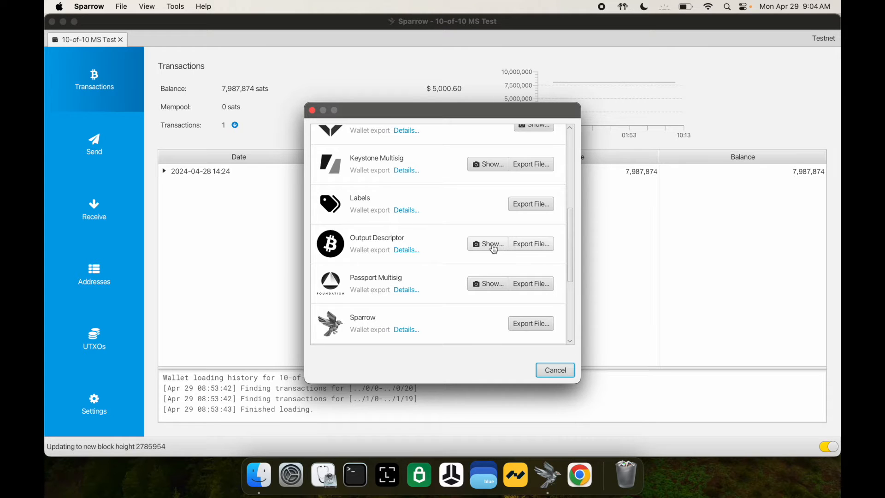
# - Show the descriptor QR code, save it as '10-of-10 MS Test.pdf' in Downloads, and close it
pyautogui.click(486, 243)
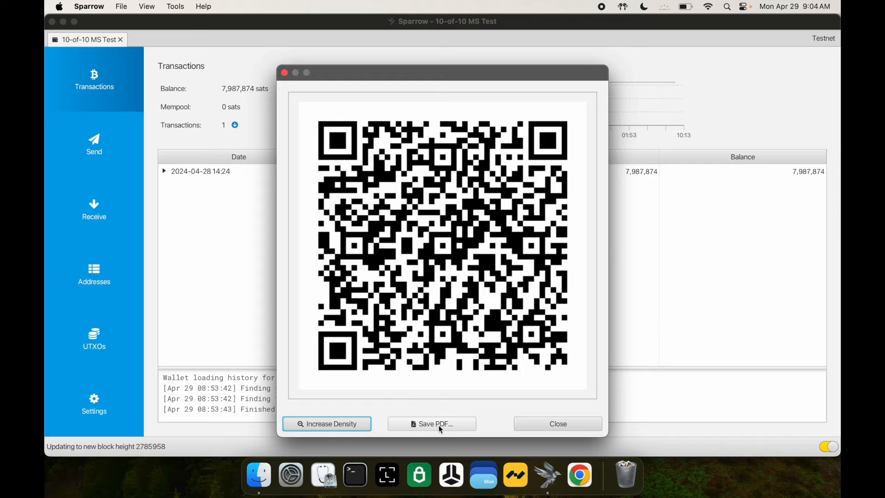
pyautogui.click(431, 423)
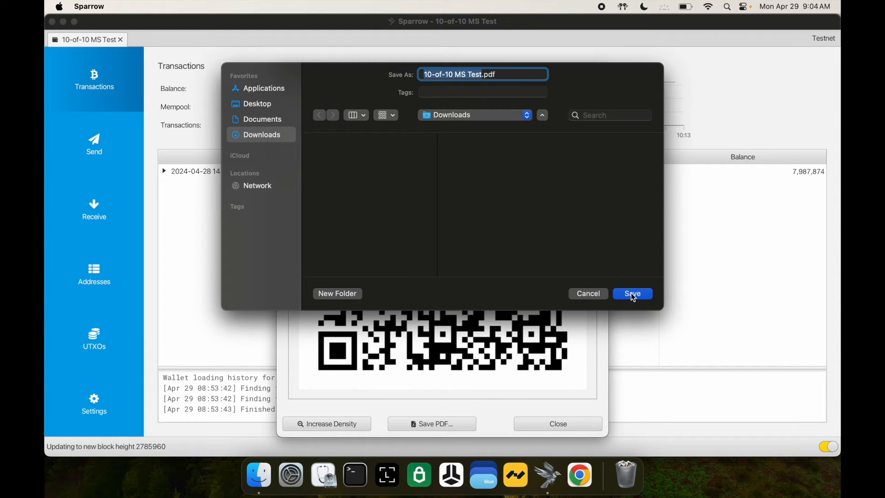
pyautogui.click(631, 293)
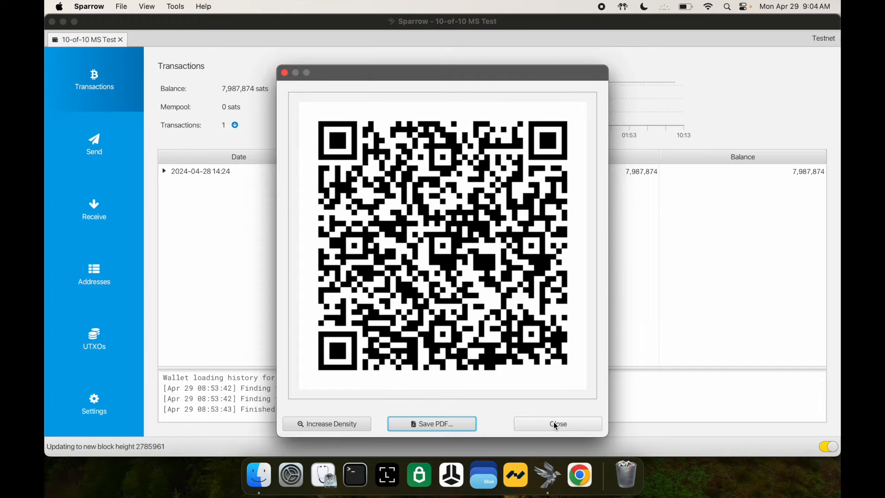
pyautogui.click(557, 424)
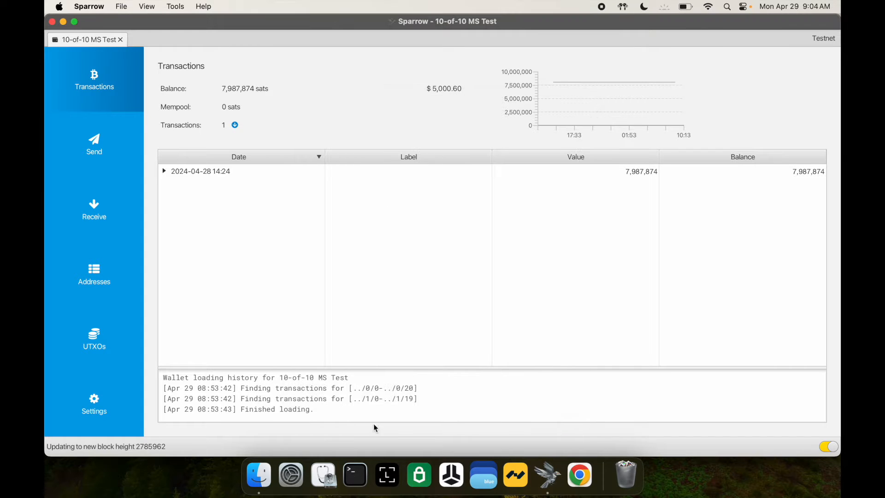
# - Open 10-of-10 MS Test.pdf from Downloads in Preview and review the QR code and two-page sortedmulti descriptor
pyautogui.click(259, 473)
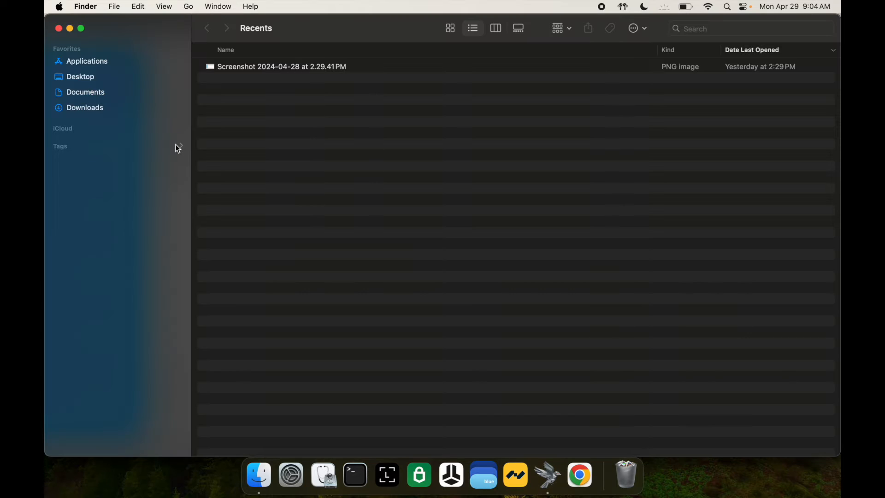
pyautogui.click(85, 107)
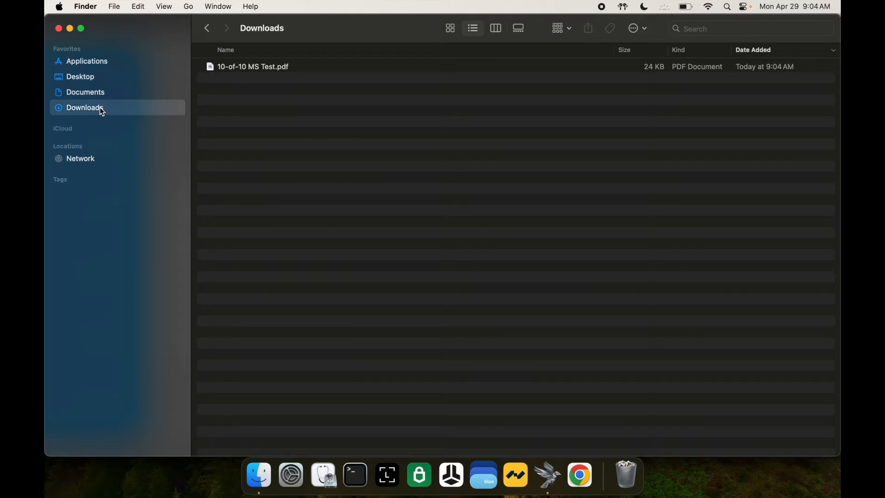
pyautogui.doubleClick(253, 66)
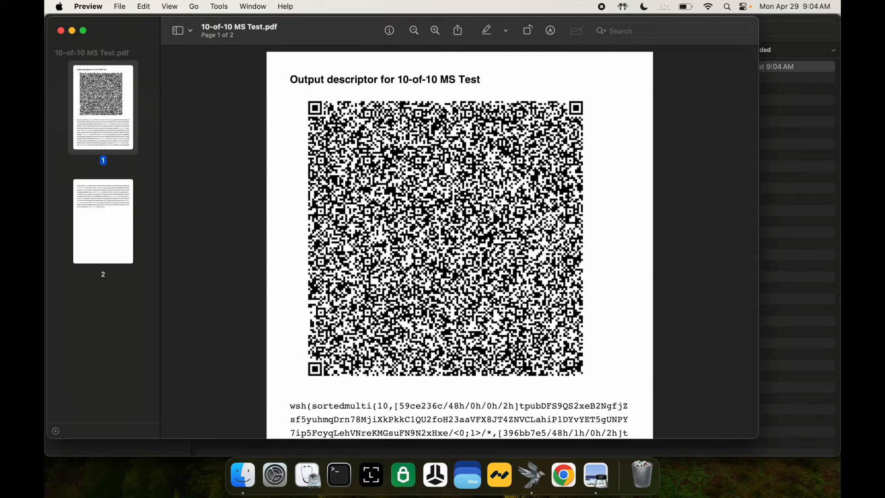
pyautogui.scroll(-3)
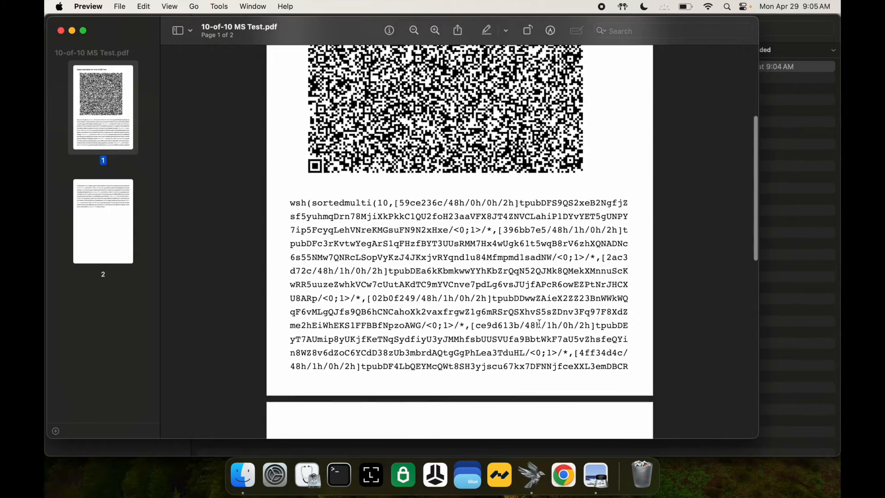
pyautogui.scroll(-3)
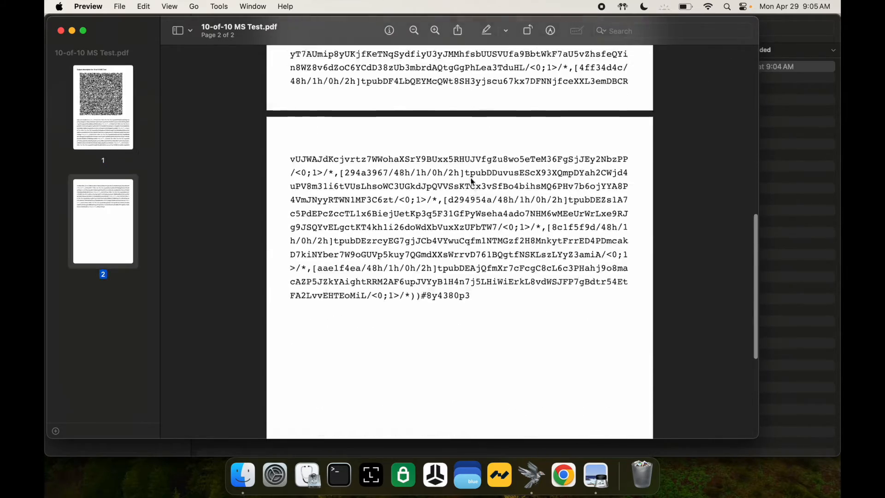
pyautogui.scroll(3)
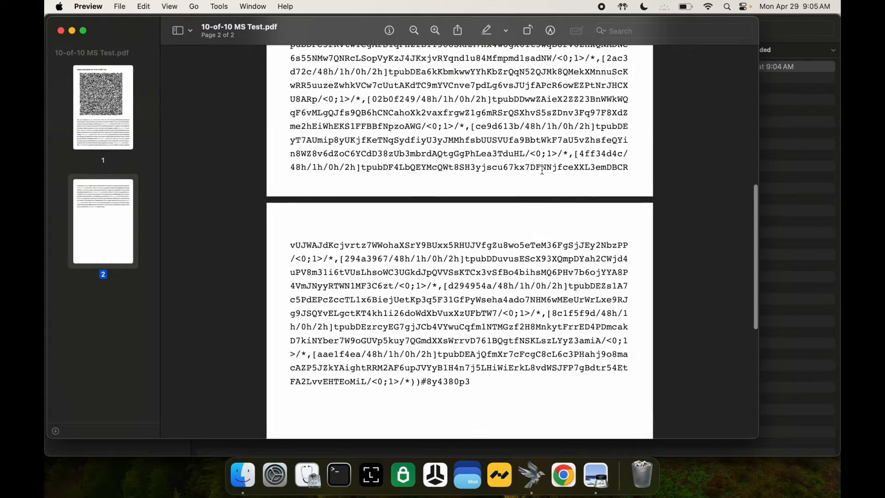
pyautogui.scroll(3)
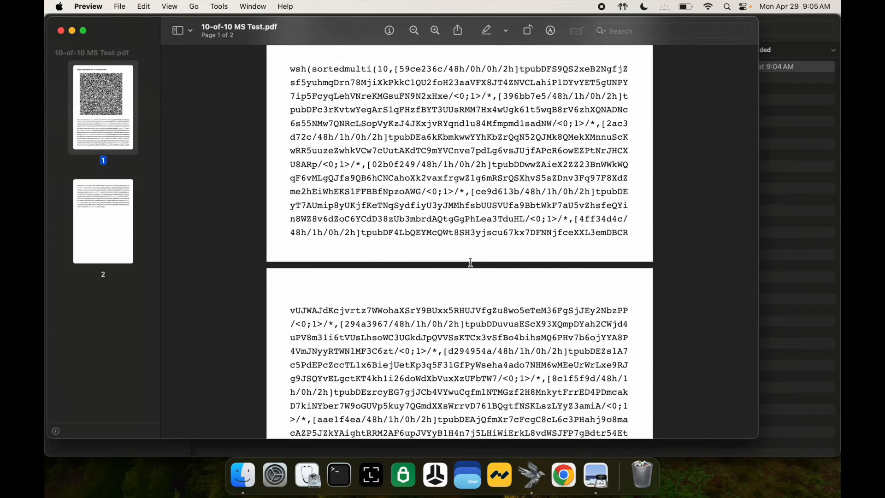
pyautogui.scroll(3)
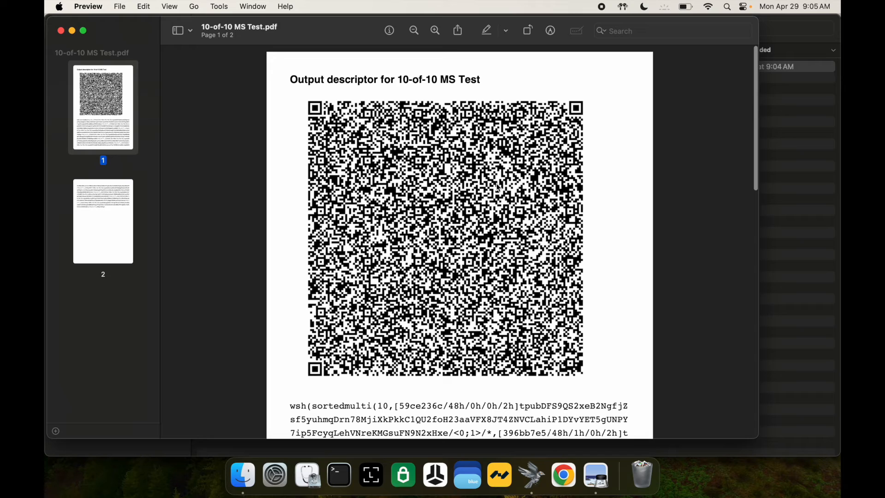